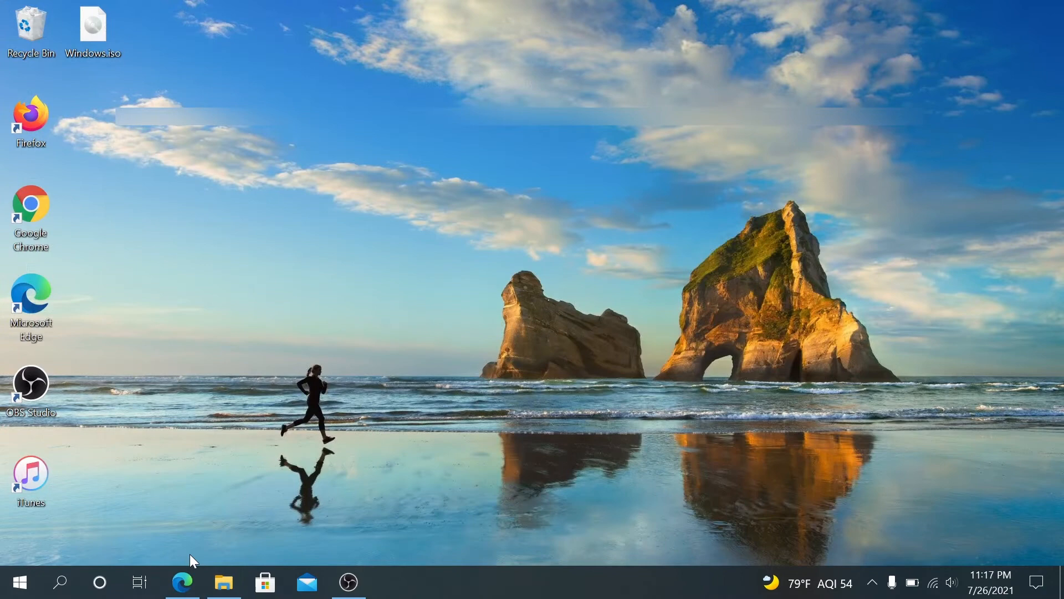
# Step: Reach the angryip.org Windows download page in Edge and get ipscan-3.7.6-setup.exe
pyautogui.click(182, 582)
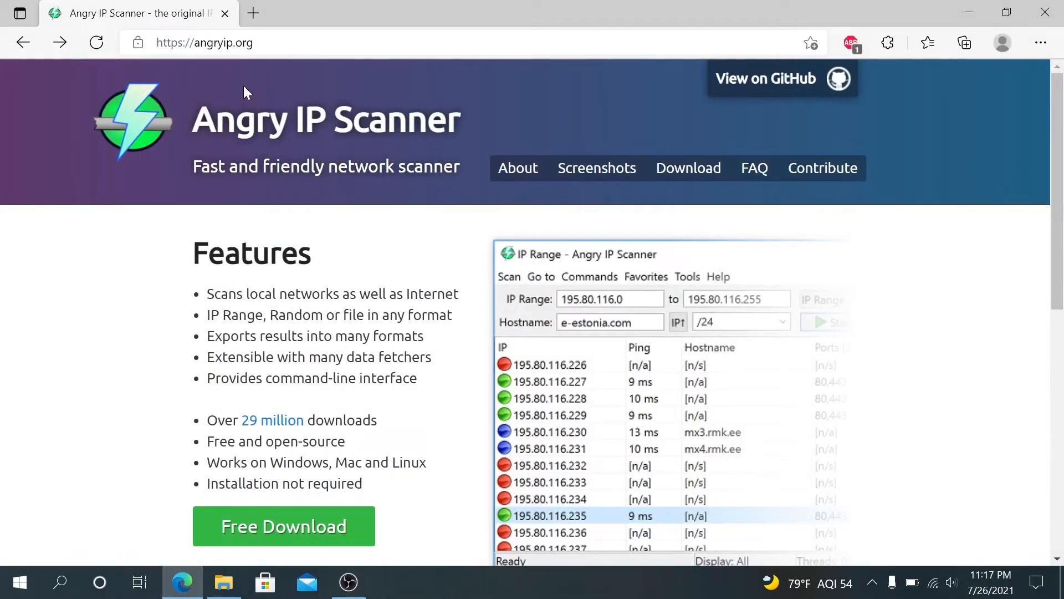
pyautogui.moveTo(276, 202)
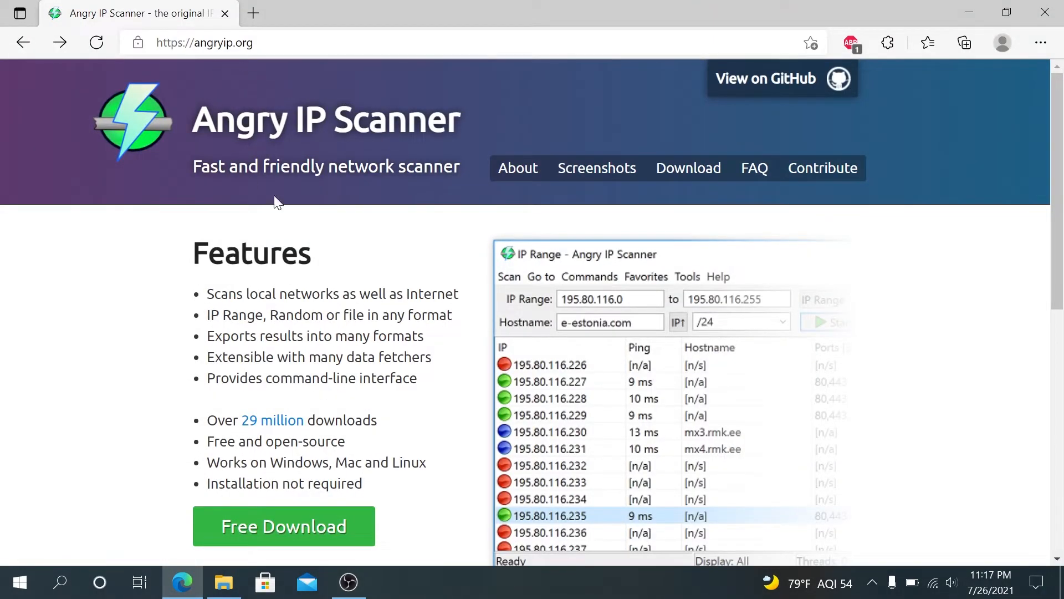
pyautogui.moveTo(282, 525)
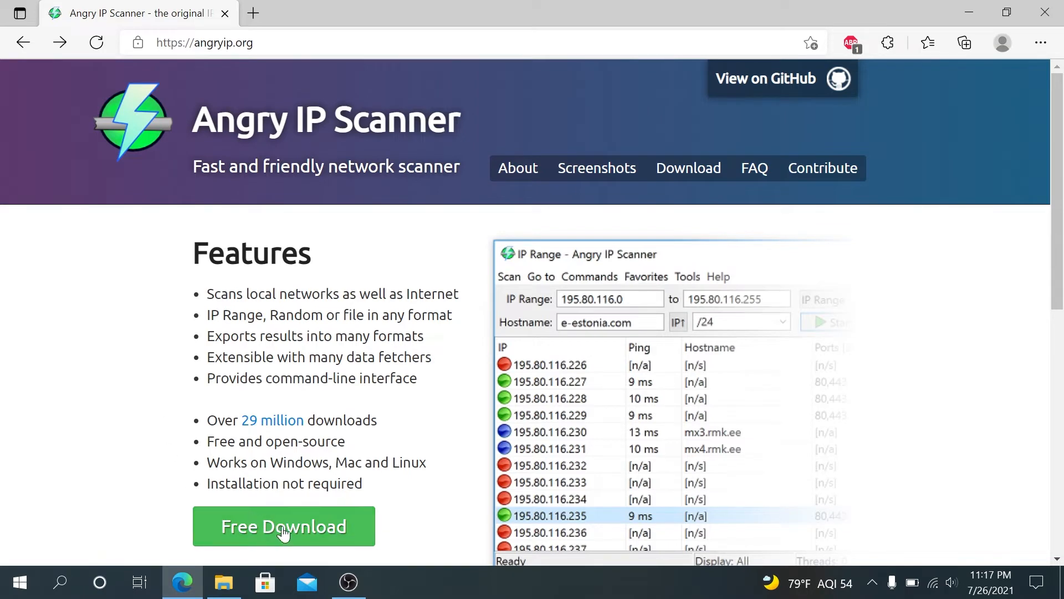
pyautogui.moveTo(284, 525)
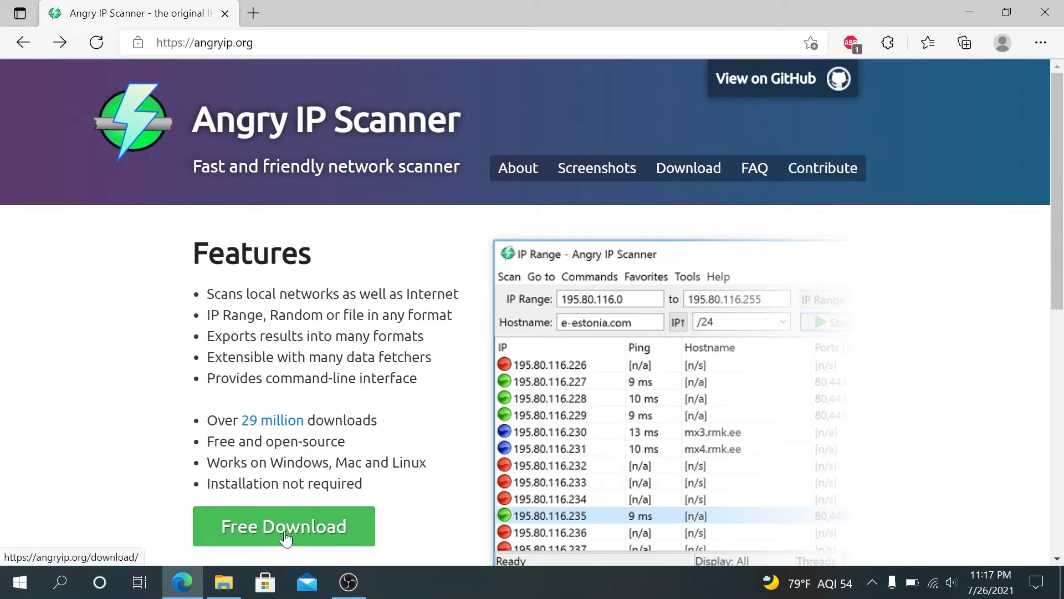
pyautogui.click(282, 526)
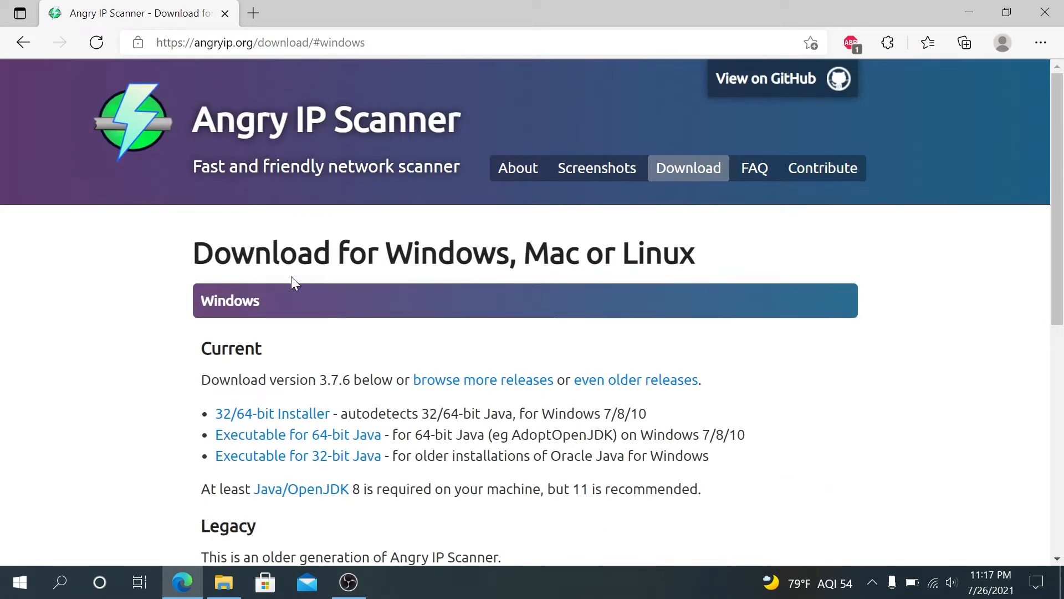
pyautogui.scroll(-3)
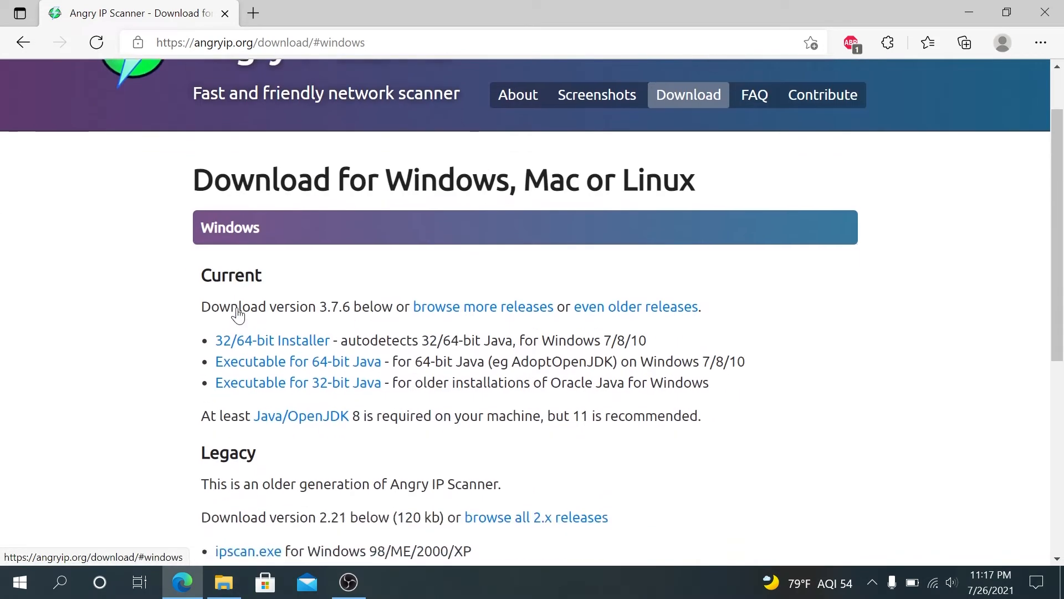
pyautogui.scroll(-3)
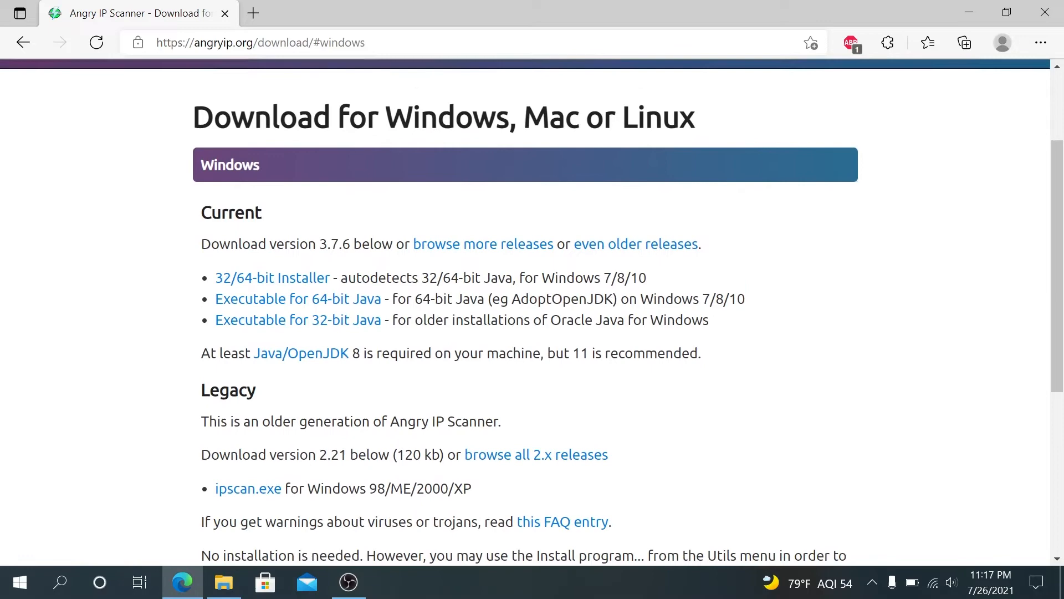
pyautogui.scroll(-3)
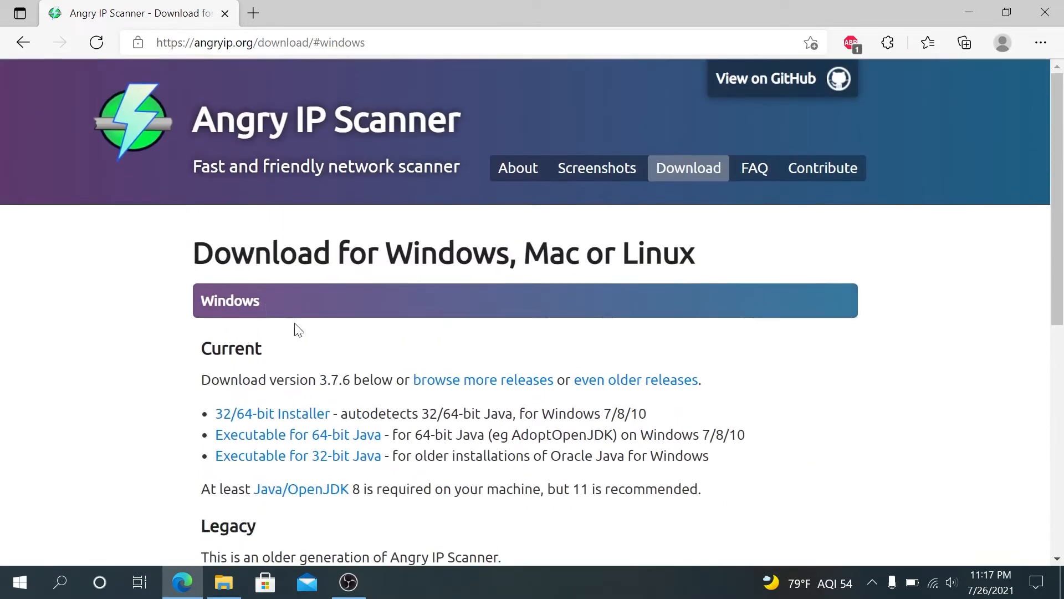
pyautogui.moveTo(273, 414)
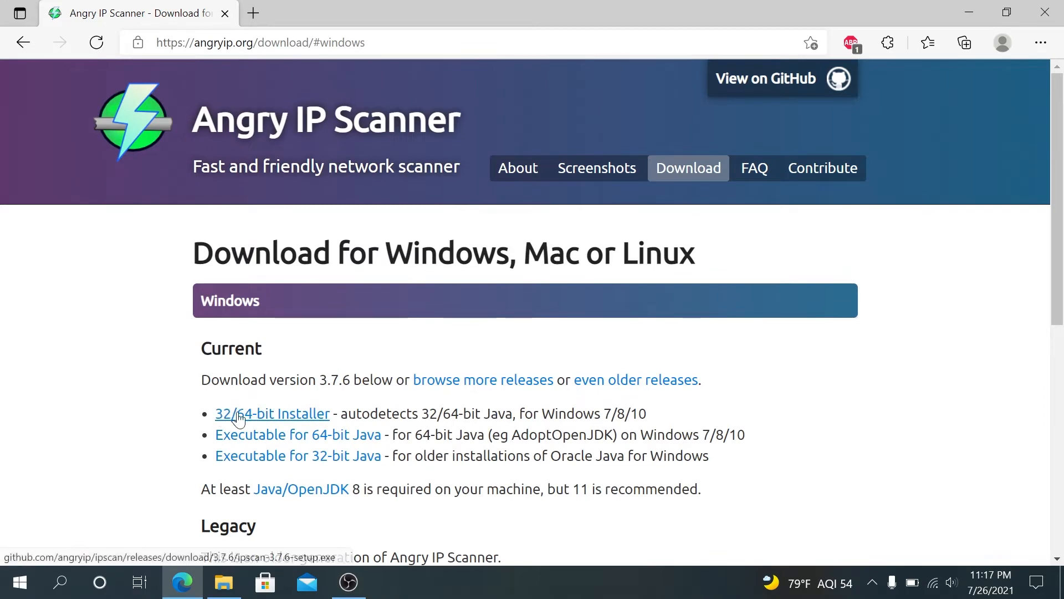
pyautogui.moveTo(313, 425)
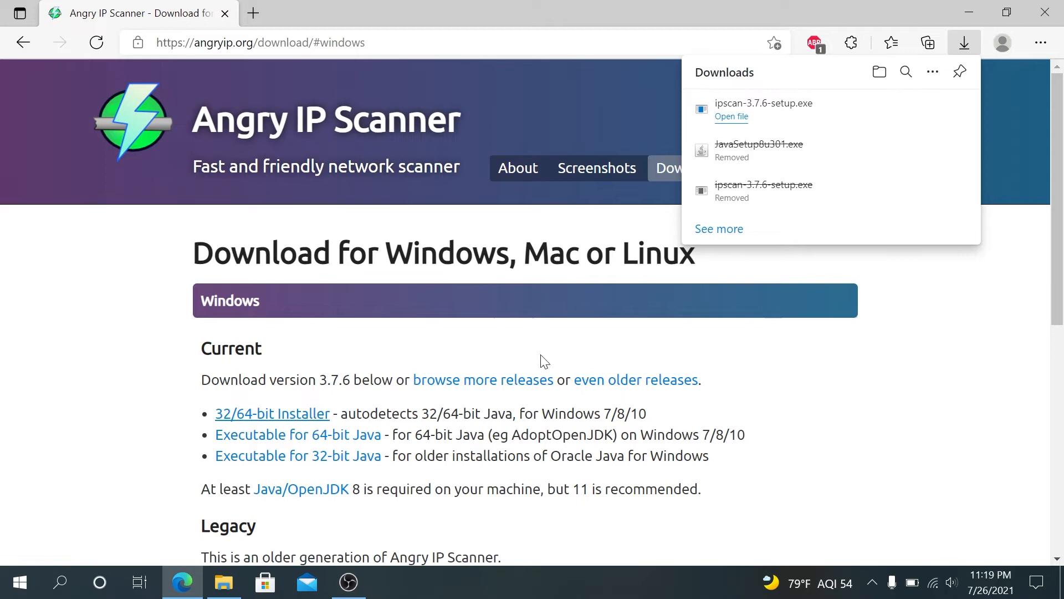
pyautogui.moveTo(223, 582)
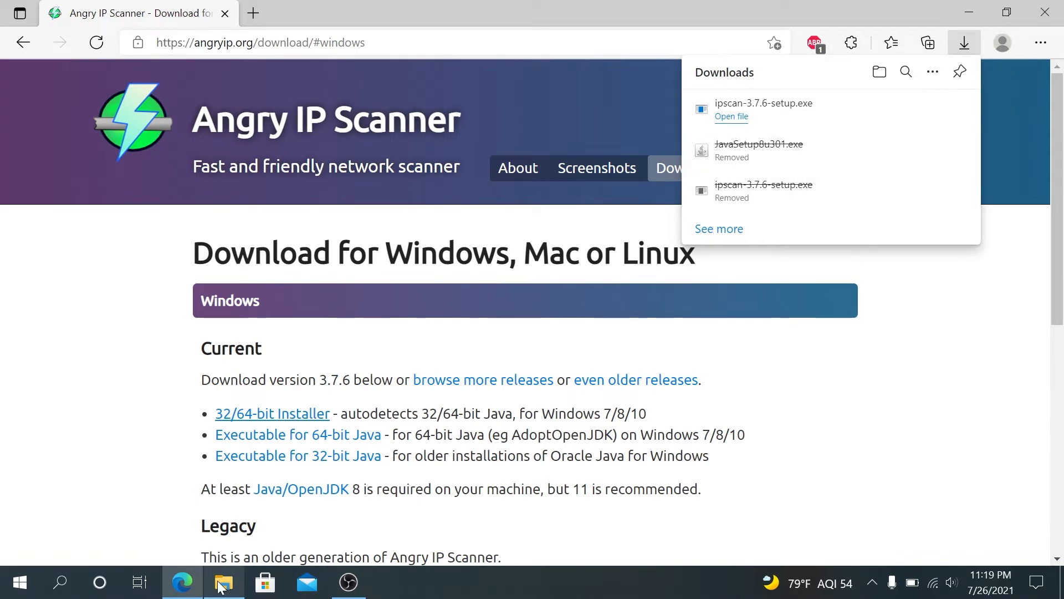
# Step: Install Angry IP Scanner 3.7.6 from ipscan-3.7.6-setup.exe in Downloads, set to run after Finish
pyautogui.click(224, 582)
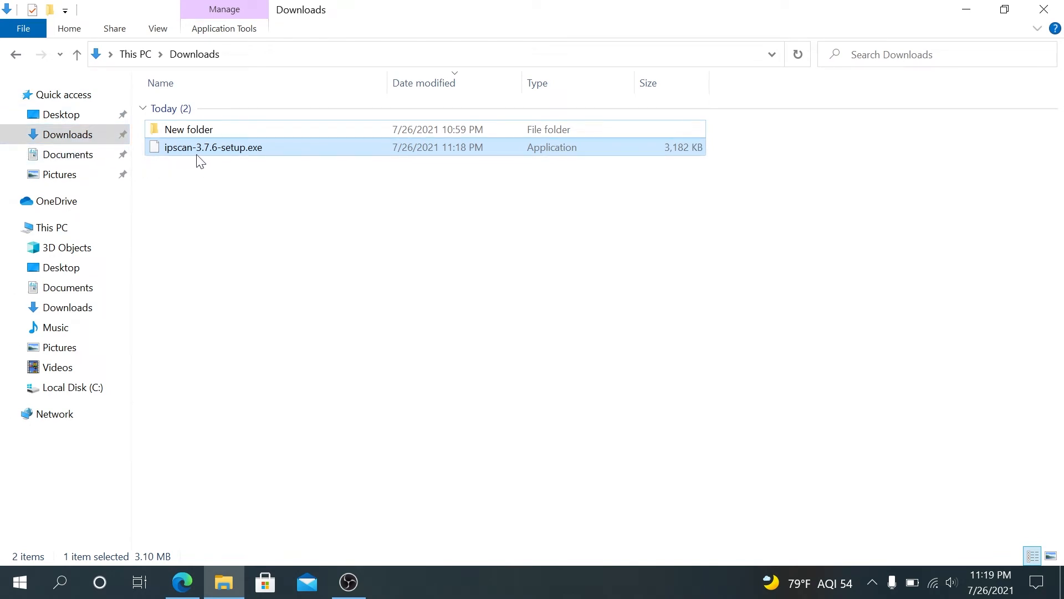
pyautogui.moveTo(200, 153)
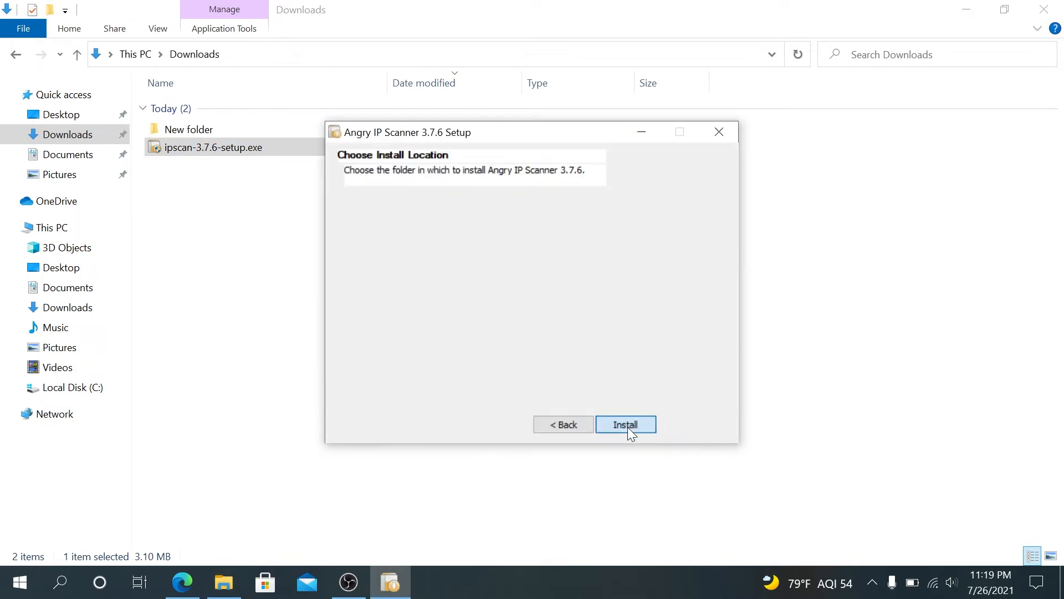
pyautogui.click(625, 423)
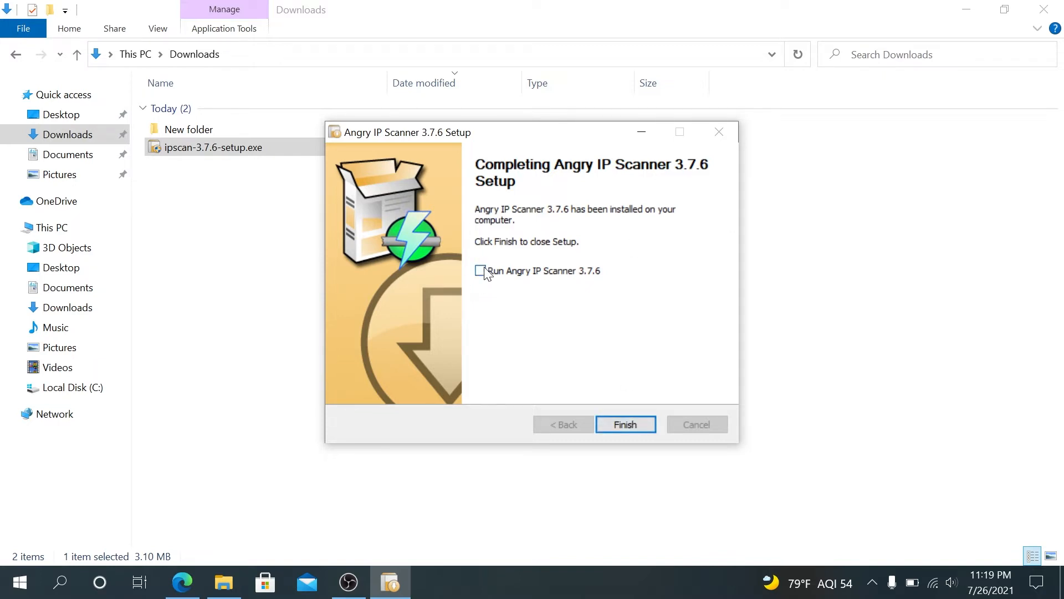
pyautogui.click(480, 271)
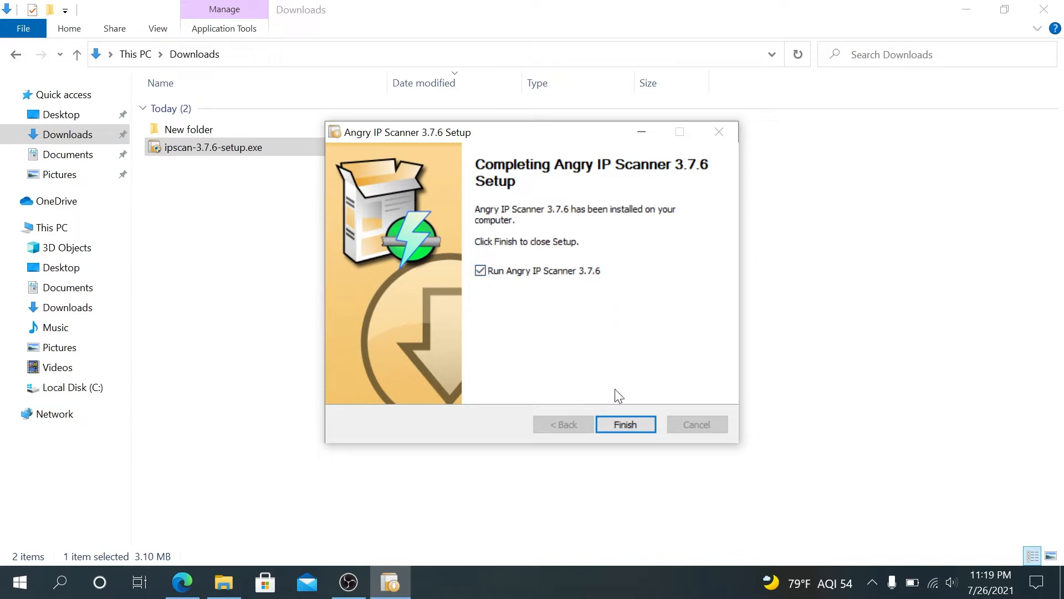
pyautogui.click(624, 423)
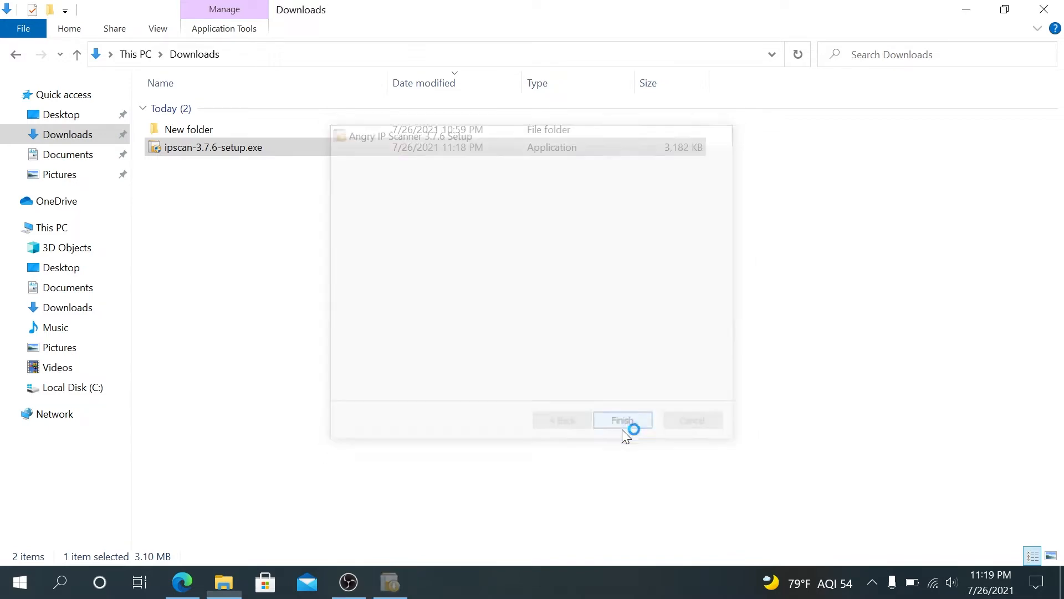
# Step: Close the Getting Started tips, leaving range 192.168.1.0–192.168.1.255 ready
pyautogui.click(621, 419)
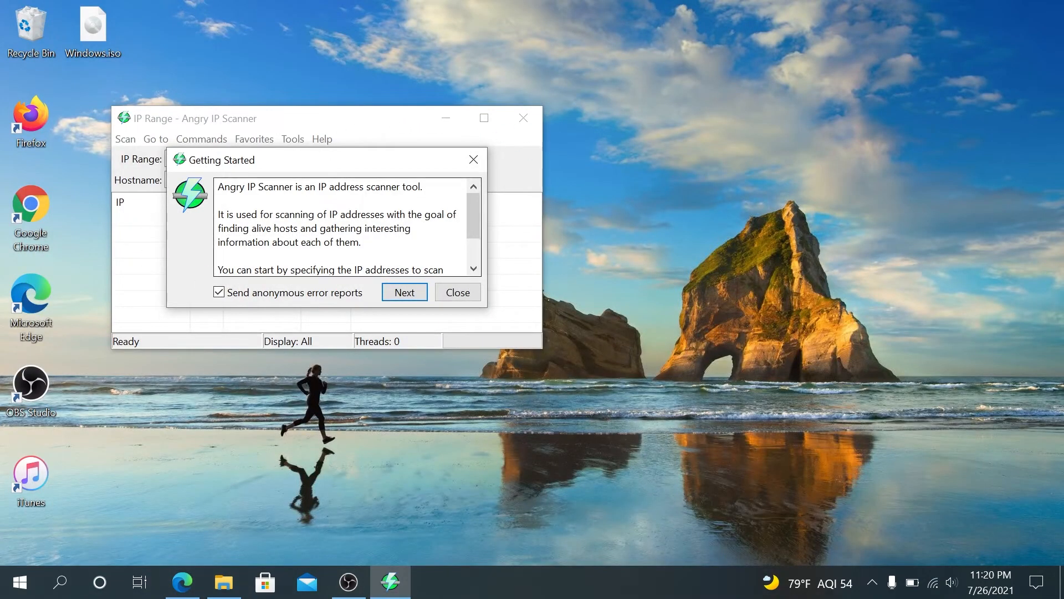
pyautogui.click(456, 291)
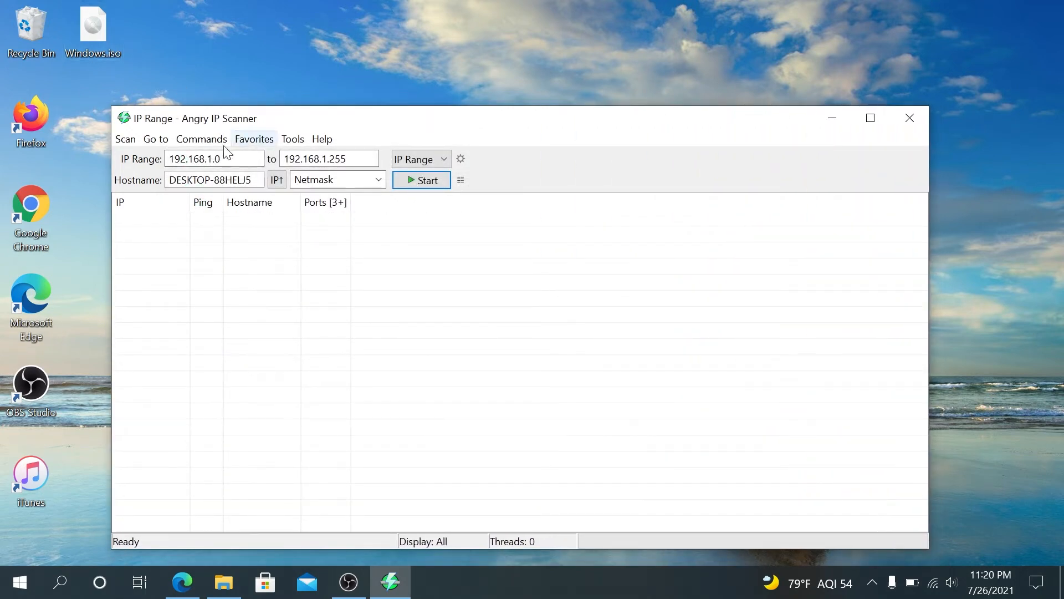
pyautogui.moveTo(157, 172)
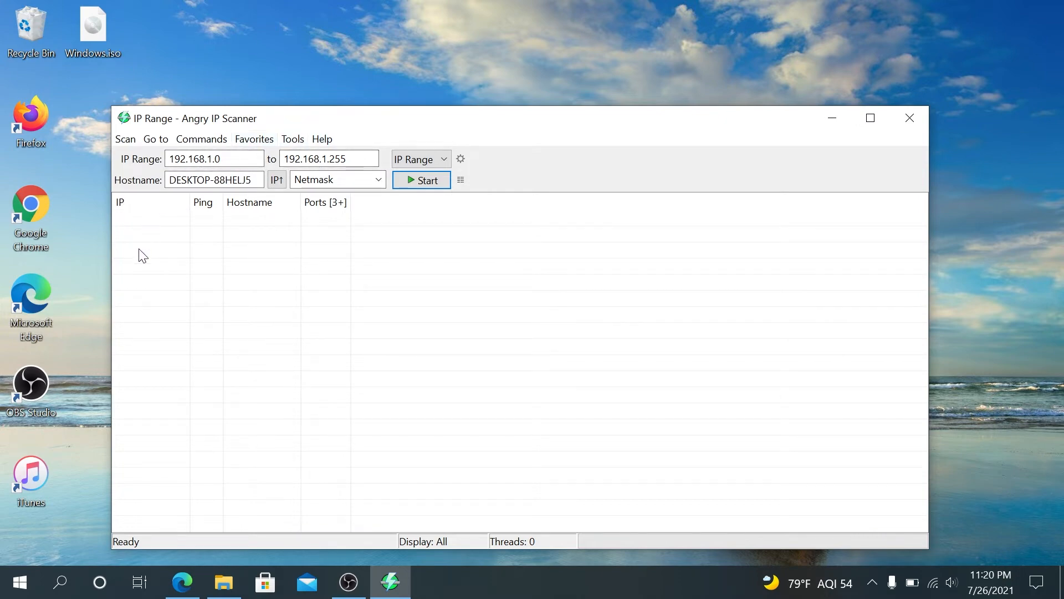
pyautogui.moveTo(332, 238)
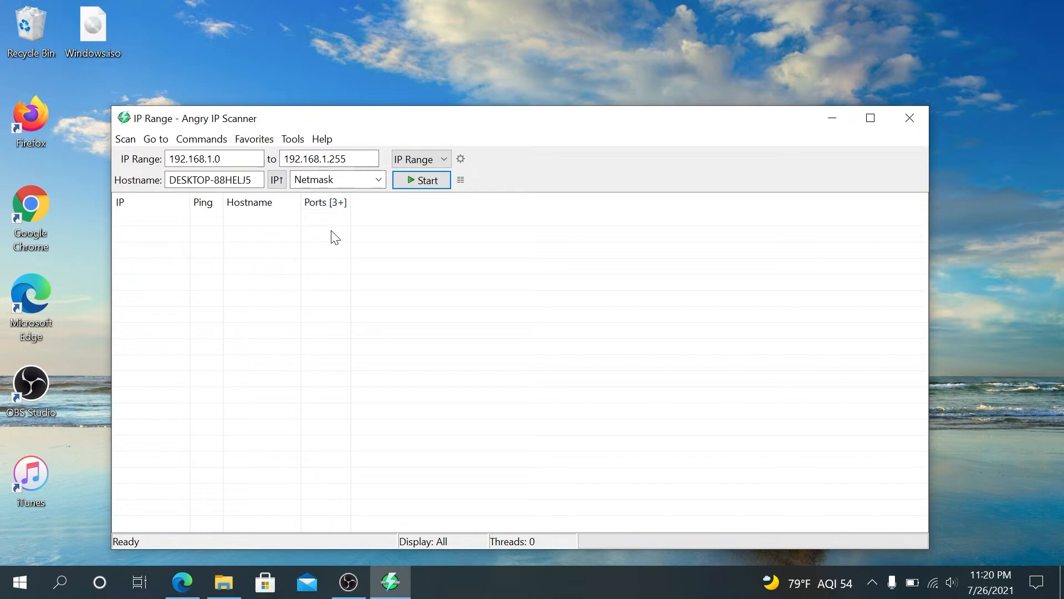
pyautogui.moveTo(292, 139)
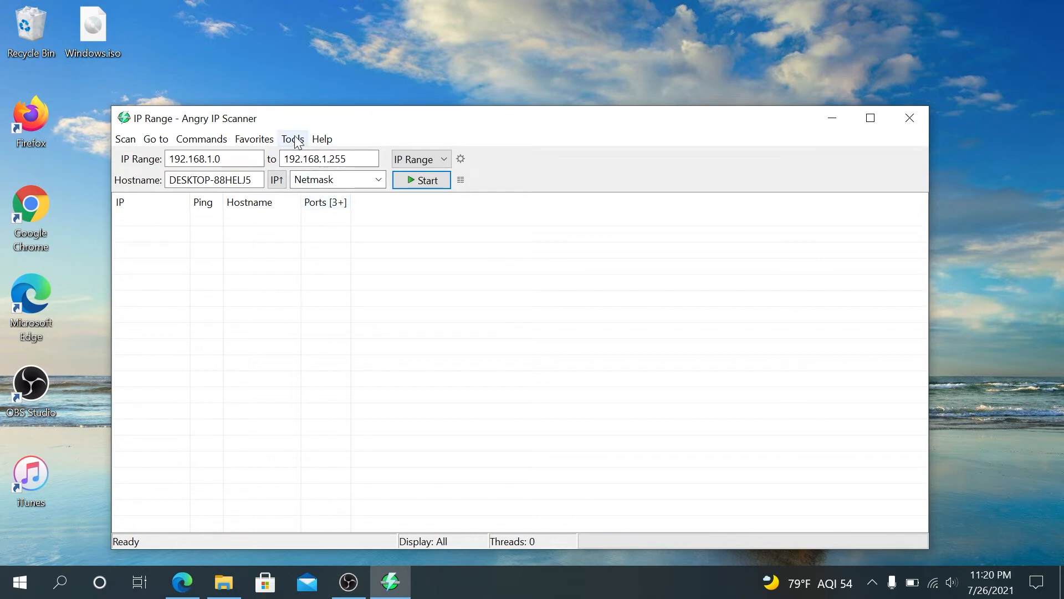
pyautogui.click(292, 138)
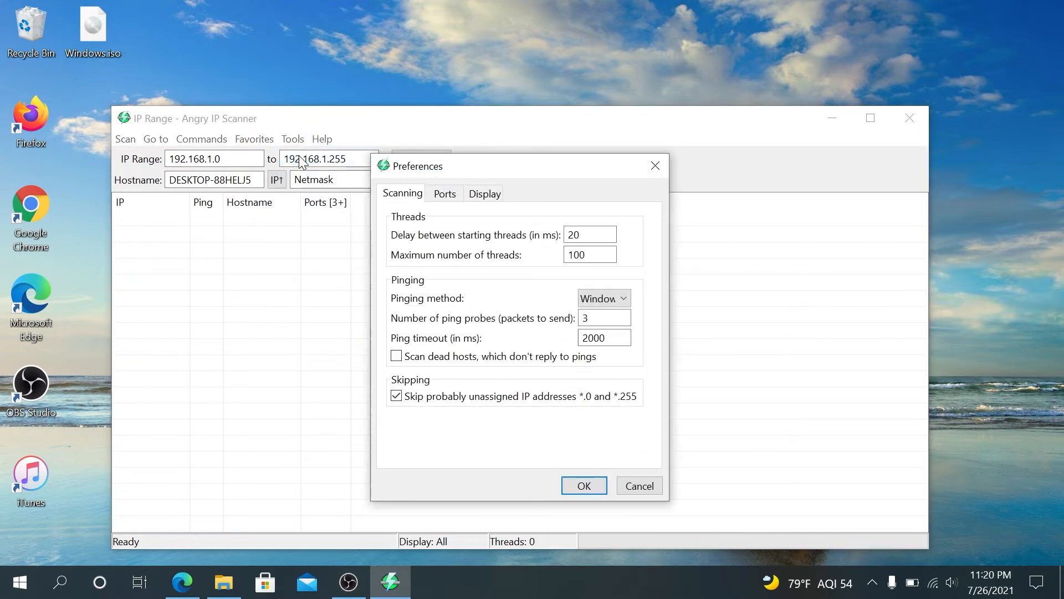
pyautogui.click(445, 193)
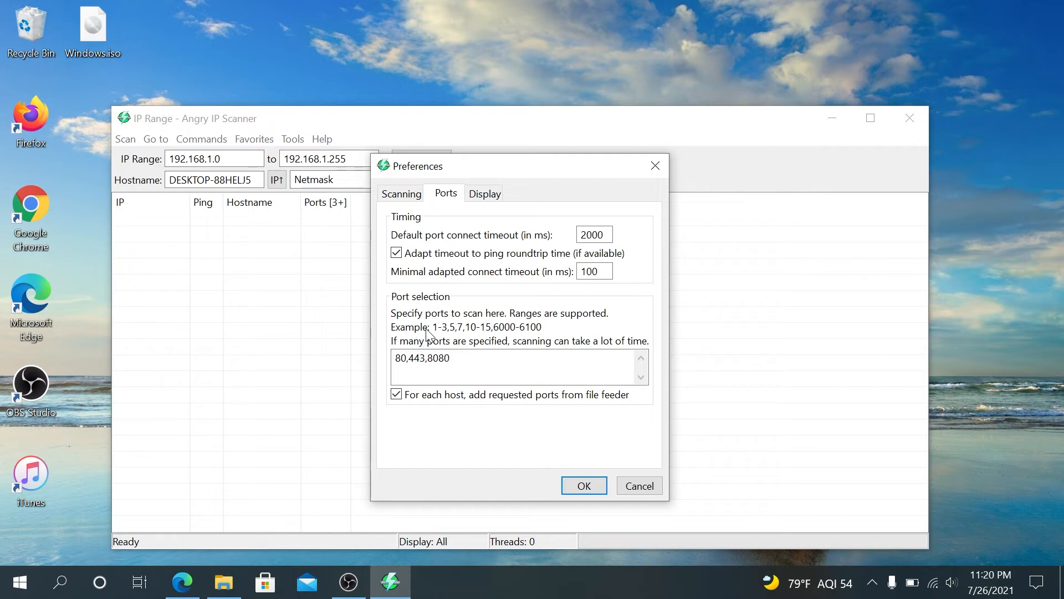
pyautogui.moveTo(429, 335)
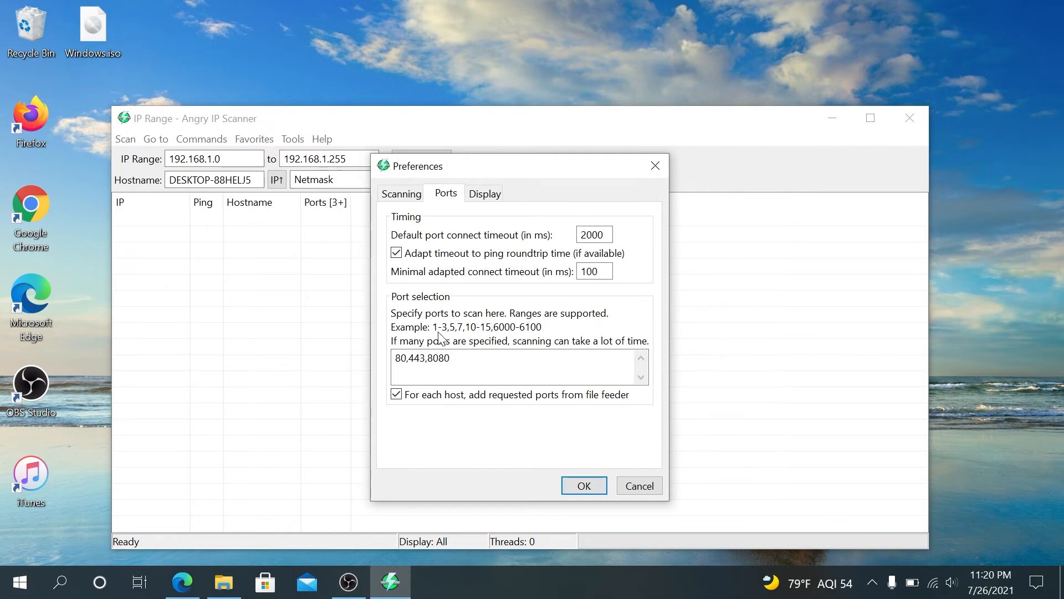
pyautogui.moveTo(505, 339)
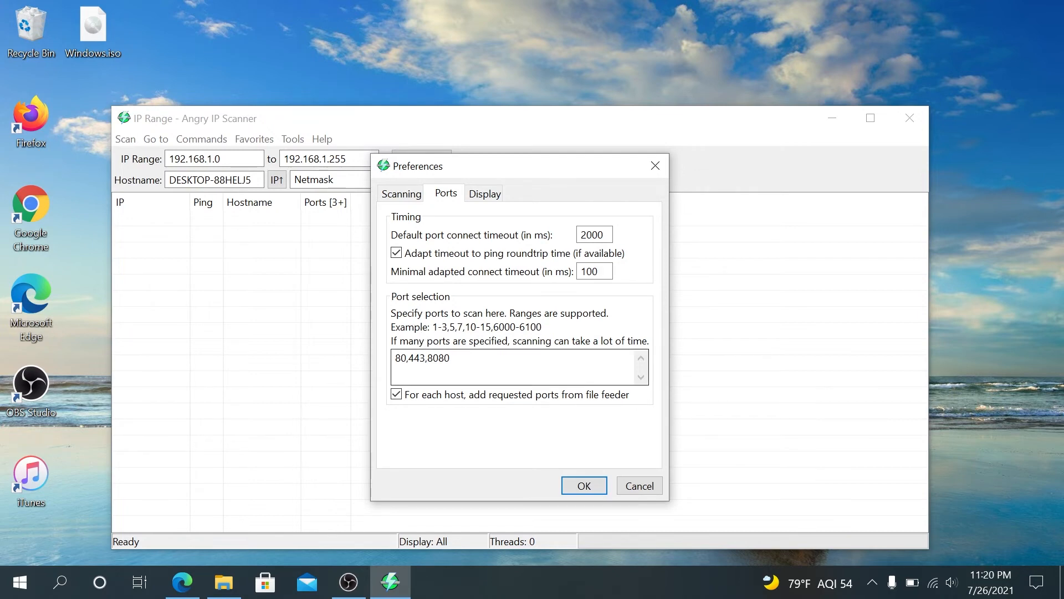
pyautogui.click(638, 485)
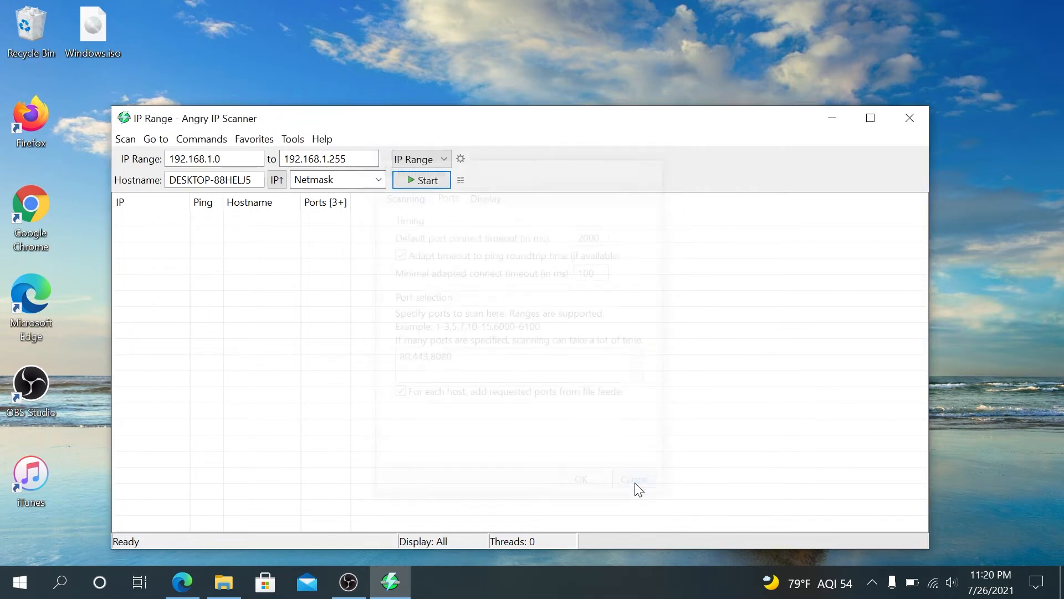
# Step: Start the 192.168.1.0–255 scan: 254 hosts, 6 alive, 2 with open ports
pyautogui.click(633, 479)
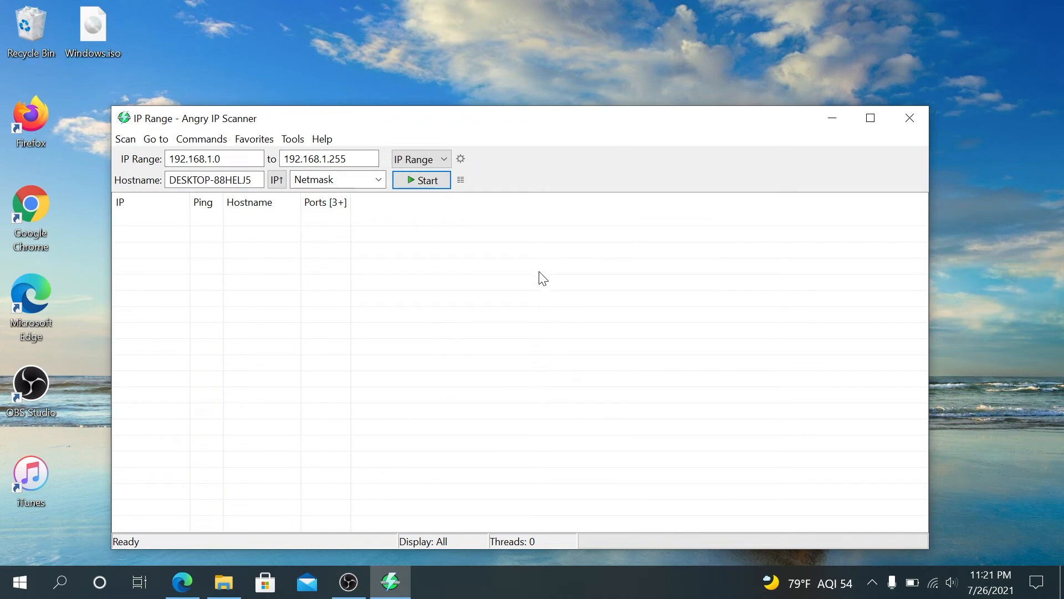
pyautogui.click(422, 180)
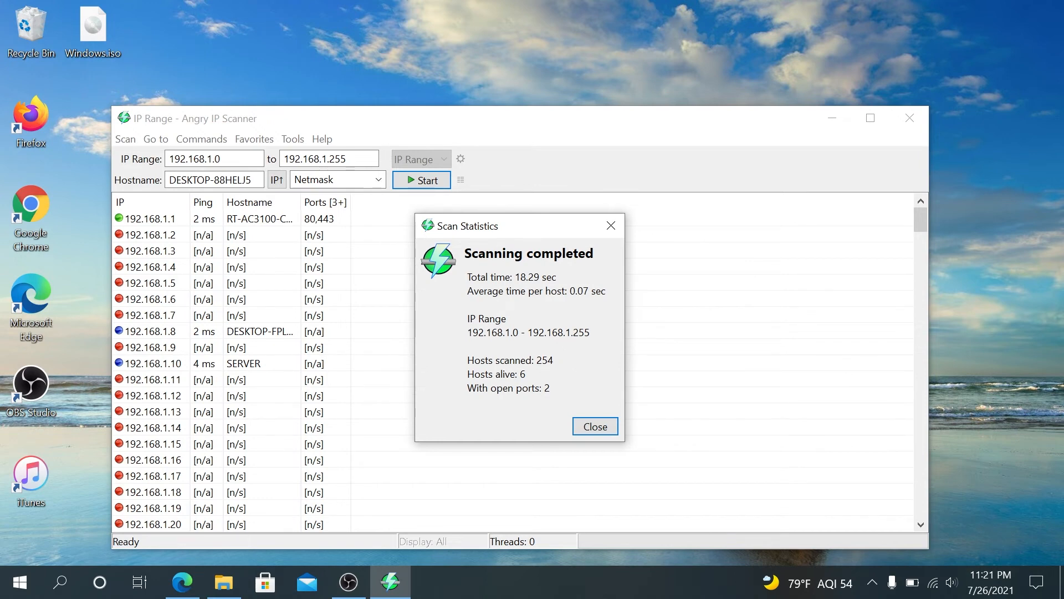
pyautogui.moveTo(467, 403)
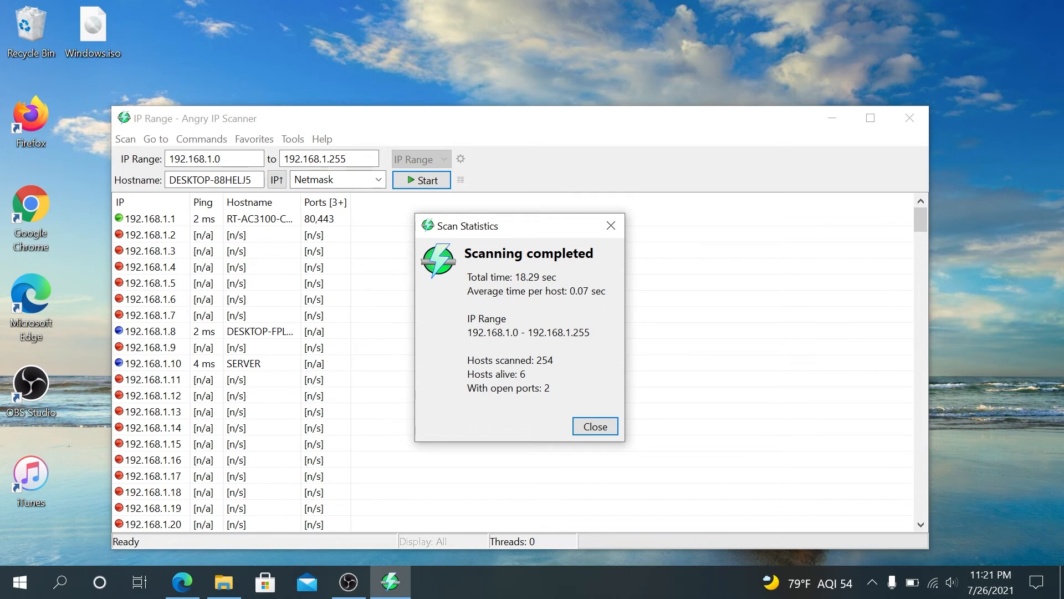
# Step: Close Scan Statistics and review 192.168.1.1 (ports 80,443), 192.168.1.4 and 192.168.1.2 rows
pyautogui.click(595, 426)
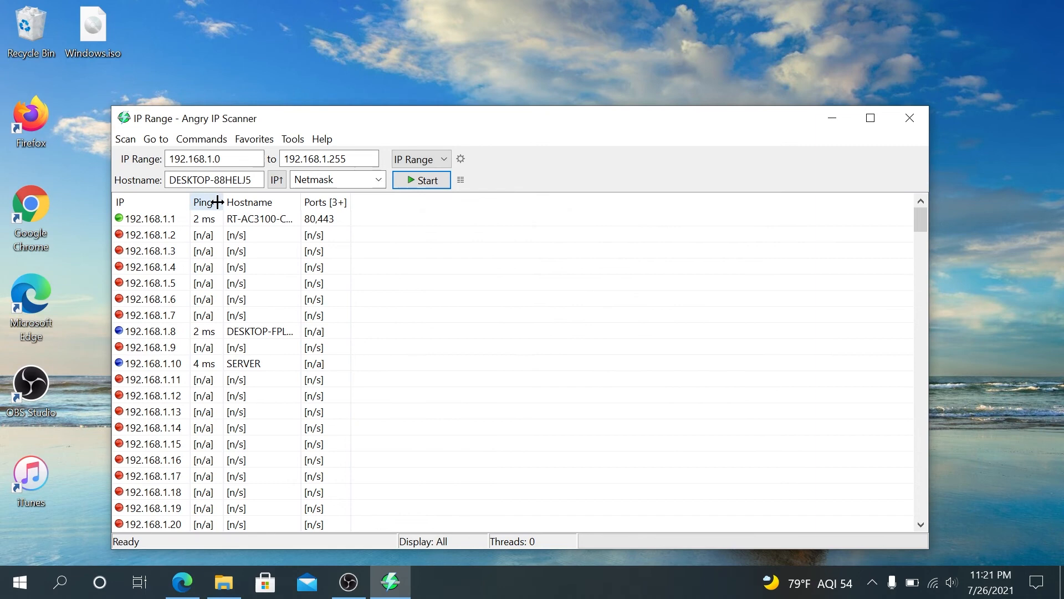
pyautogui.click(150, 235)
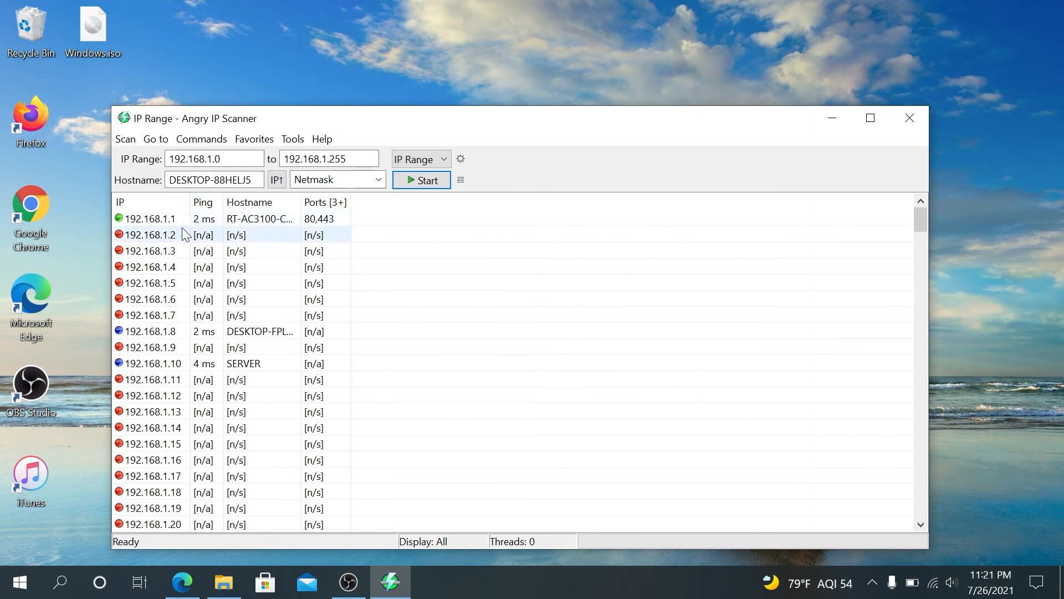
pyautogui.click(150, 218)
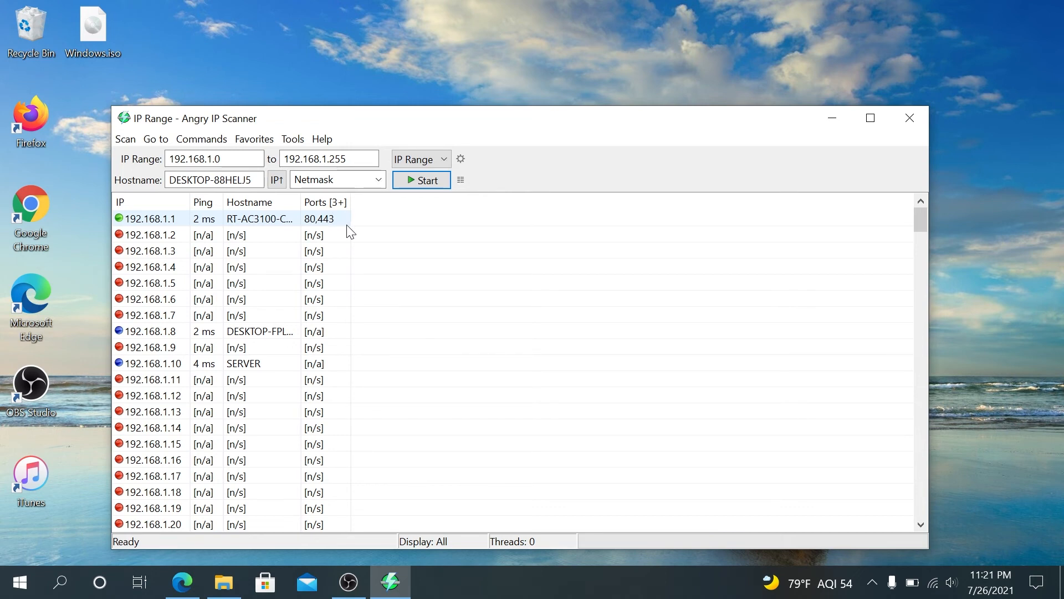
pyautogui.click(150, 267)
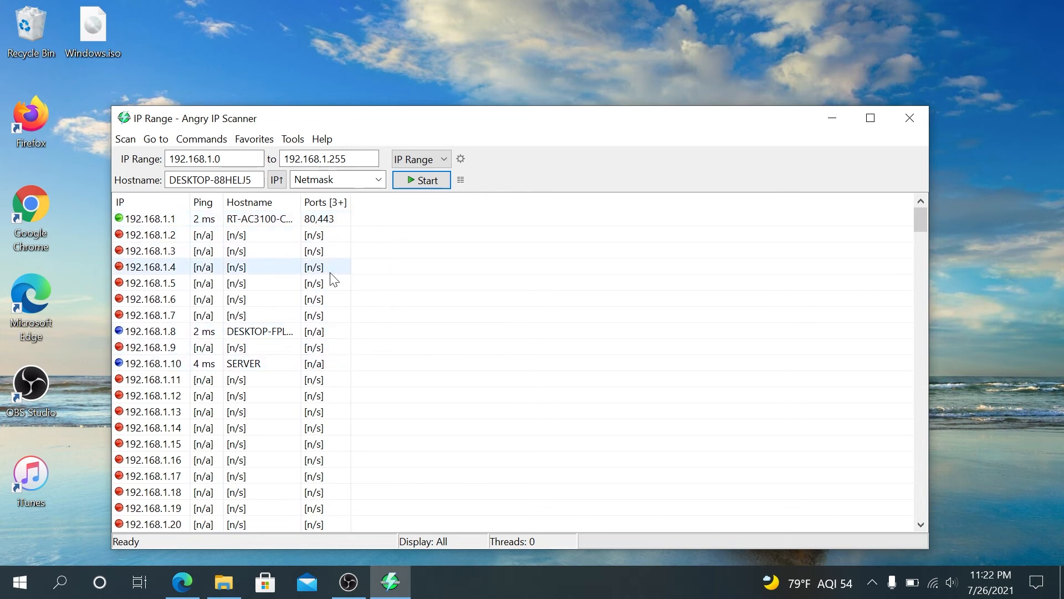
pyautogui.click(149, 218)
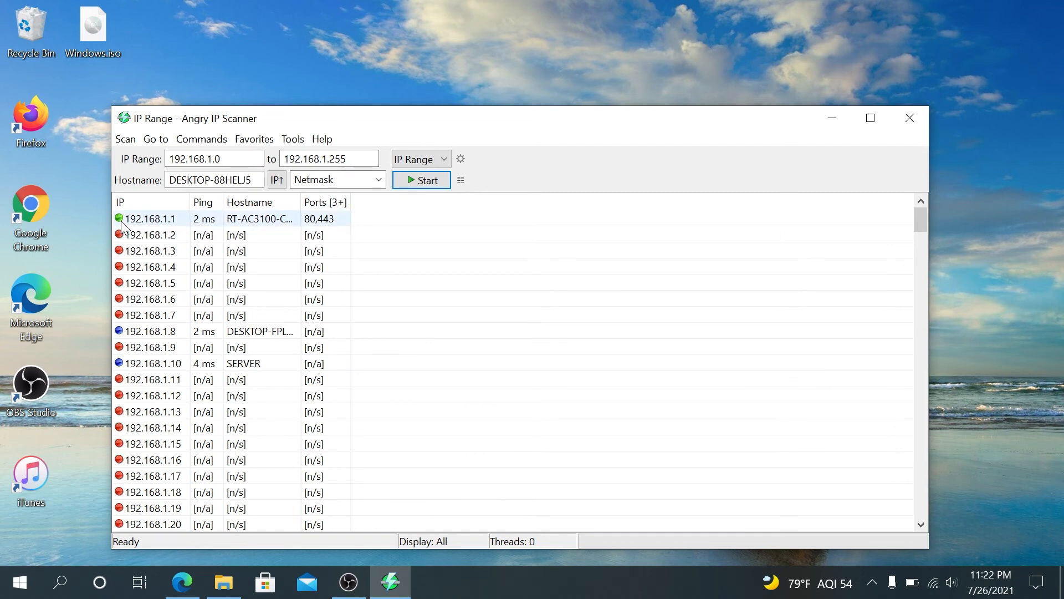
pyautogui.click(148, 331)
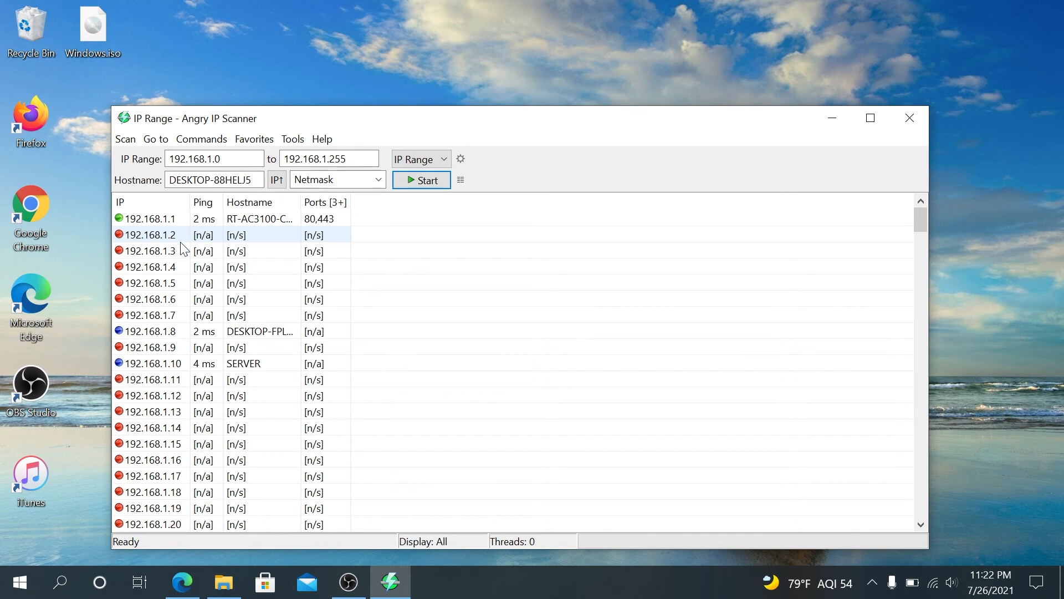
# Step: Review the 192.168.1.2, 192.168.1.3 and 192.168.1.4 result rows, including the SERVER host
pyautogui.click(153, 250)
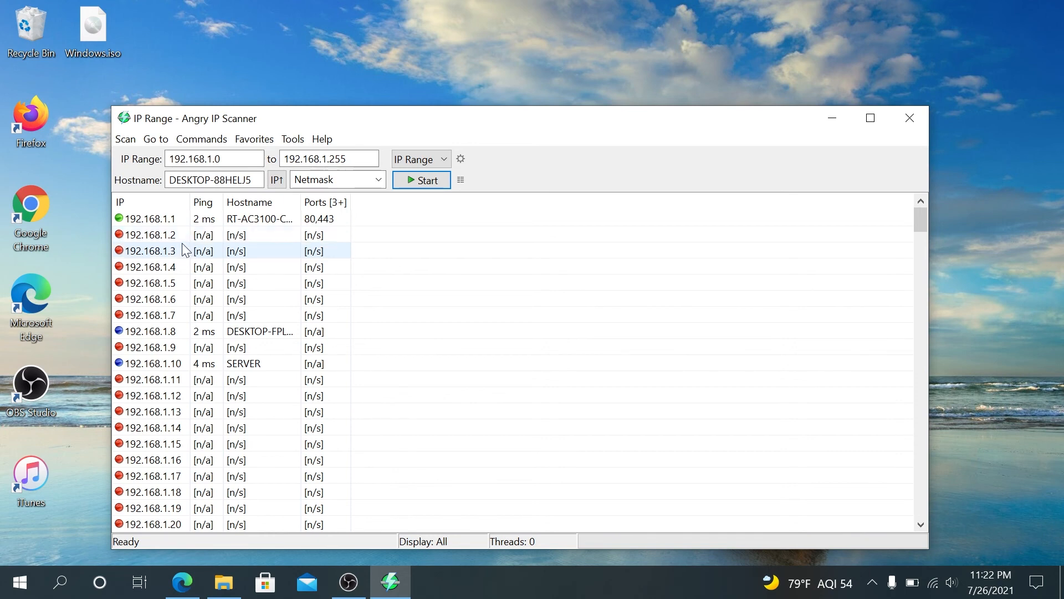
pyautogui.click(150, 234)
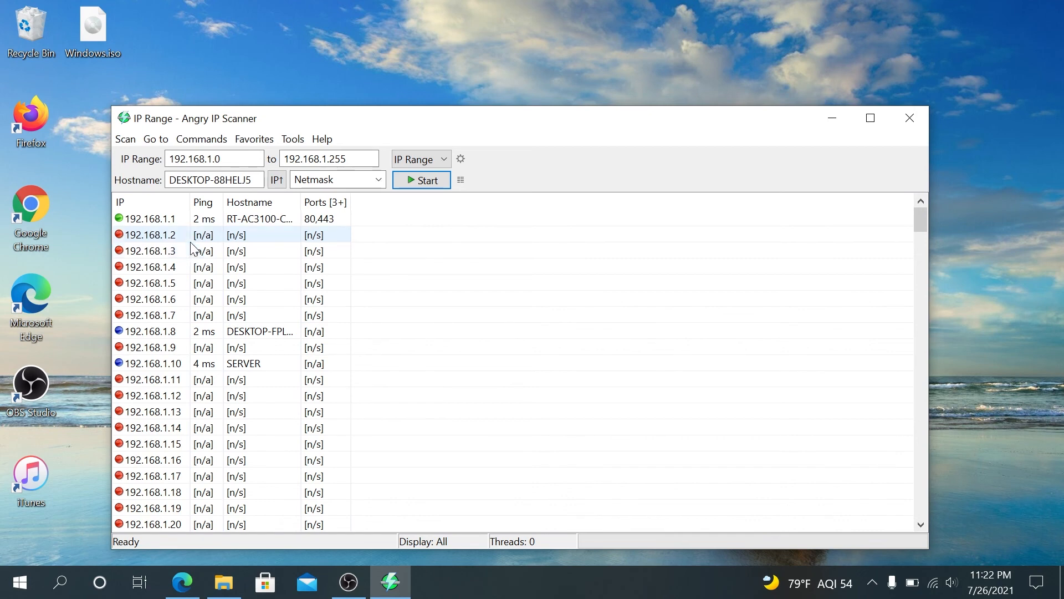
pyautogui.click(150, 250)
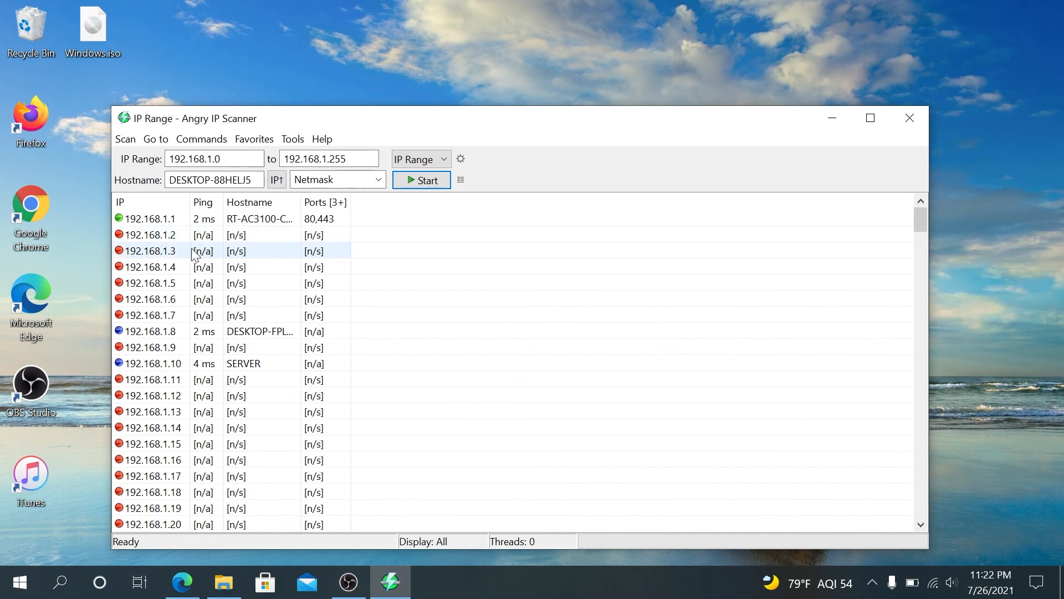
pyautogui.moveTo(178, 260)
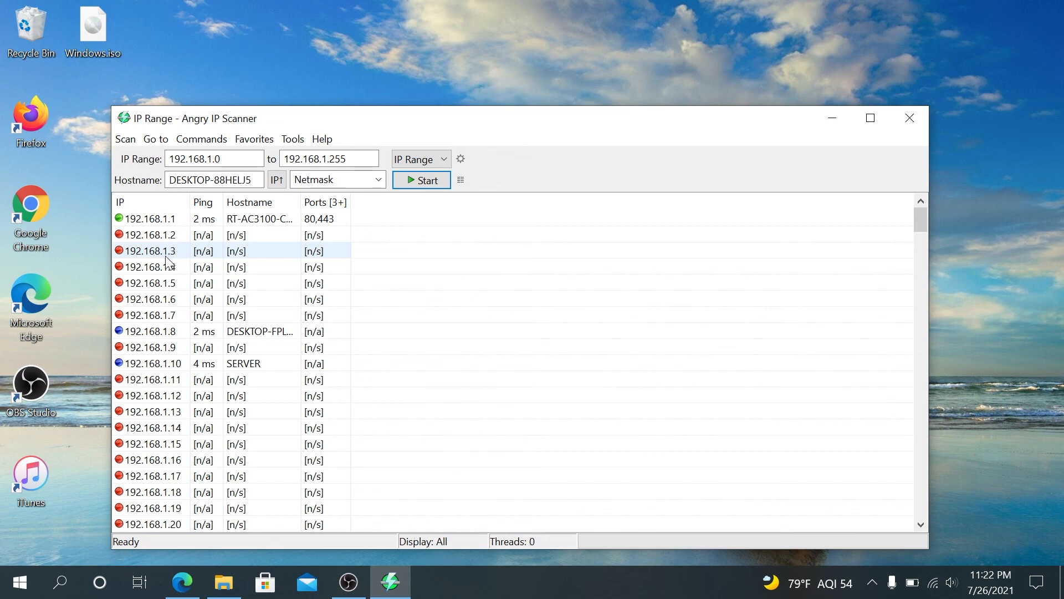
pyautogui.moveTo(170, 266)
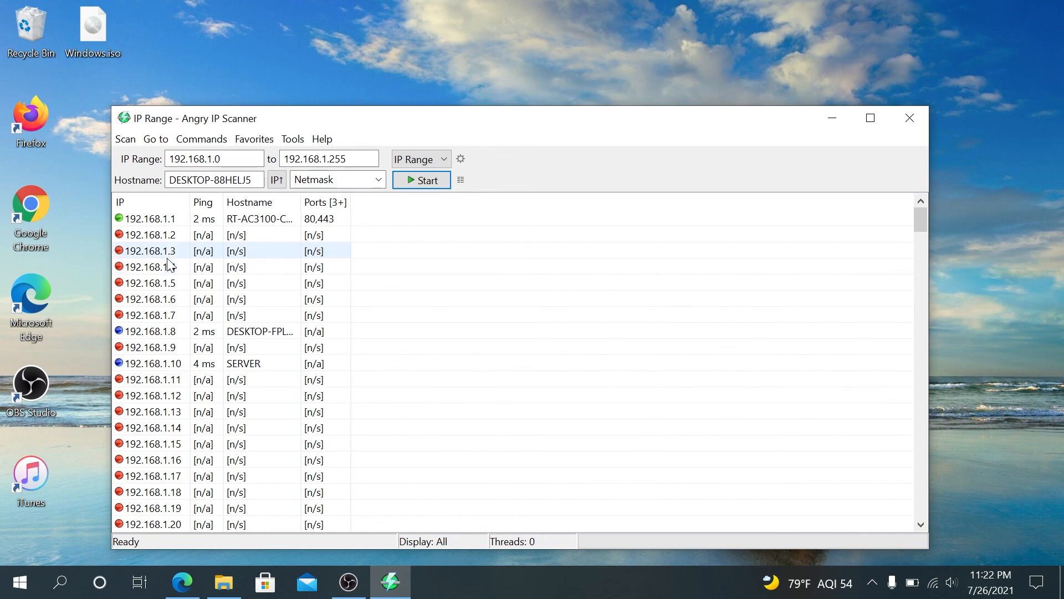
pyautogui.click(170, 266)
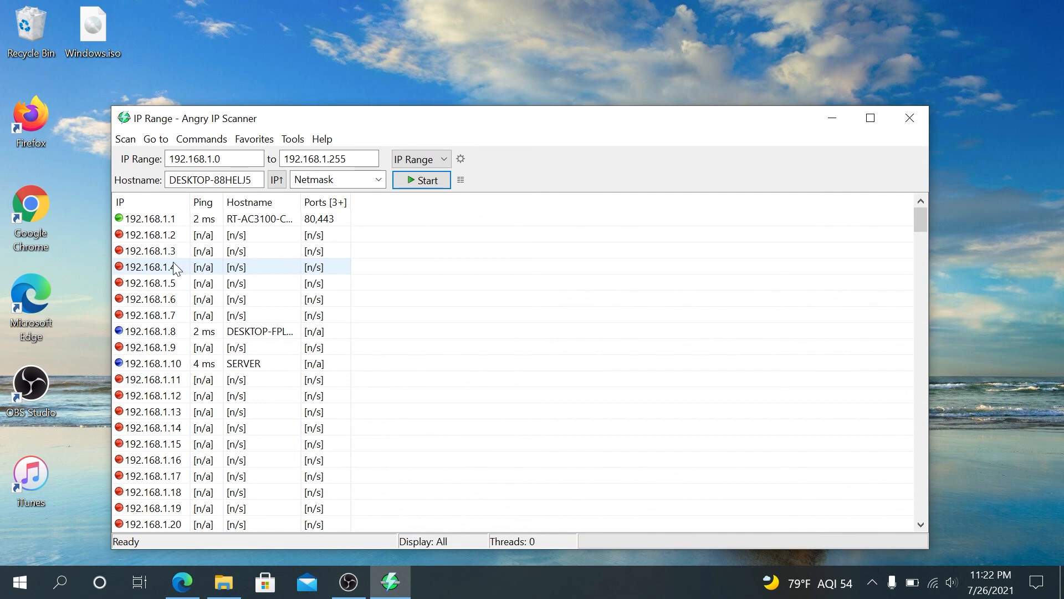
pyautogui.click(151, 250)
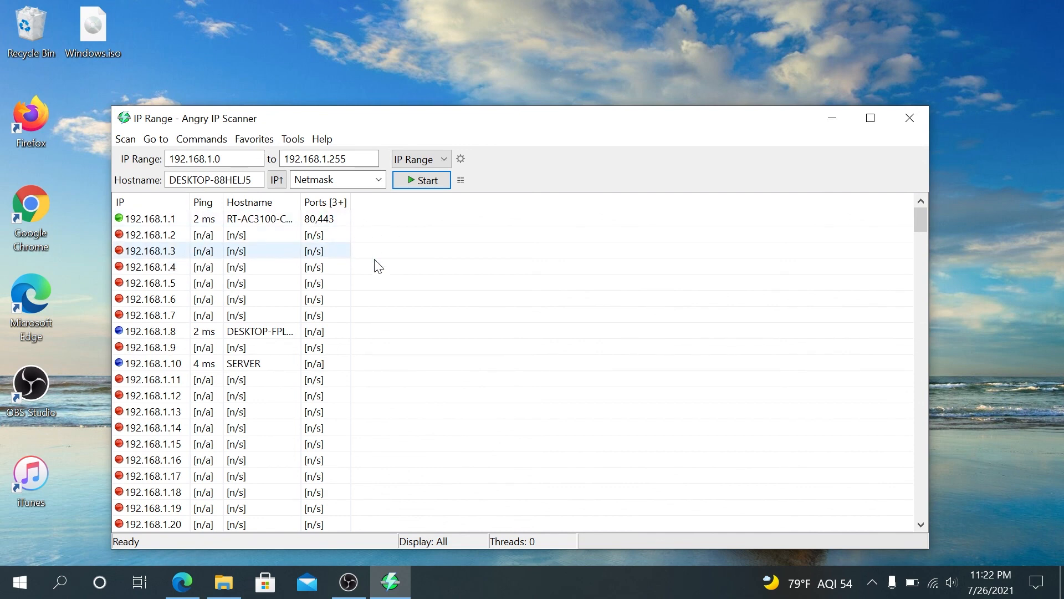